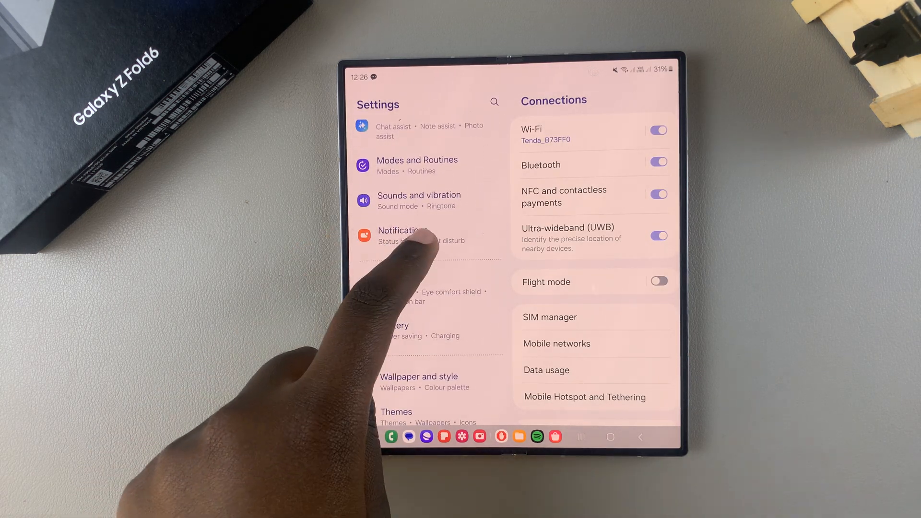
Open the Notifications page from the Settings list
{"action": "left_click", "coordinate": [423, 235]}
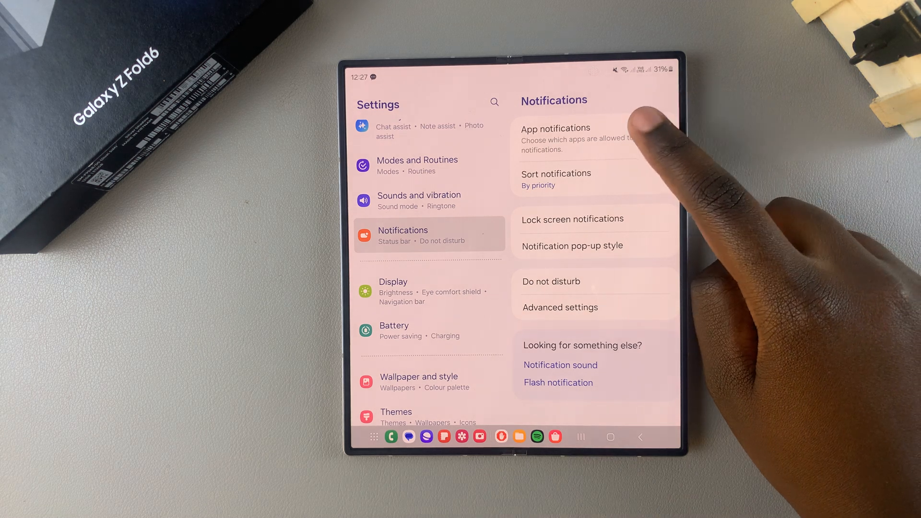
In App notifications, find Messages and set its lock screen notification type to Allowed
{"action": "left_click", "coordinate": [555, 138]}
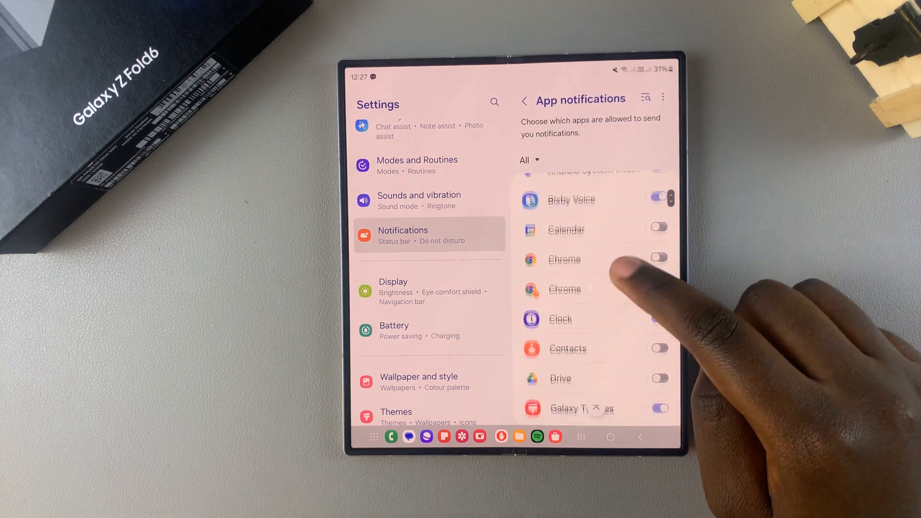
{"action": "scroll", "scroll_direction": "down", "scroll_amount": 3}
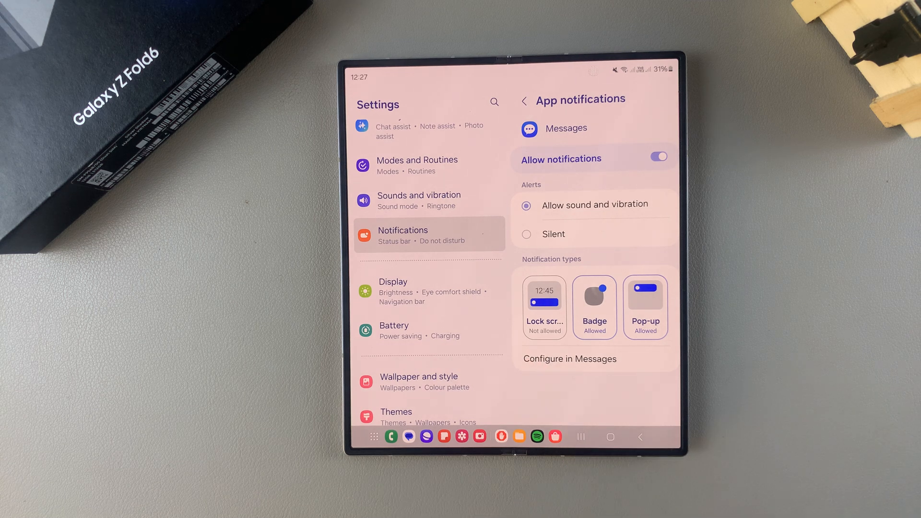
{"action": "left_click", "coordinate": [543, 301]}
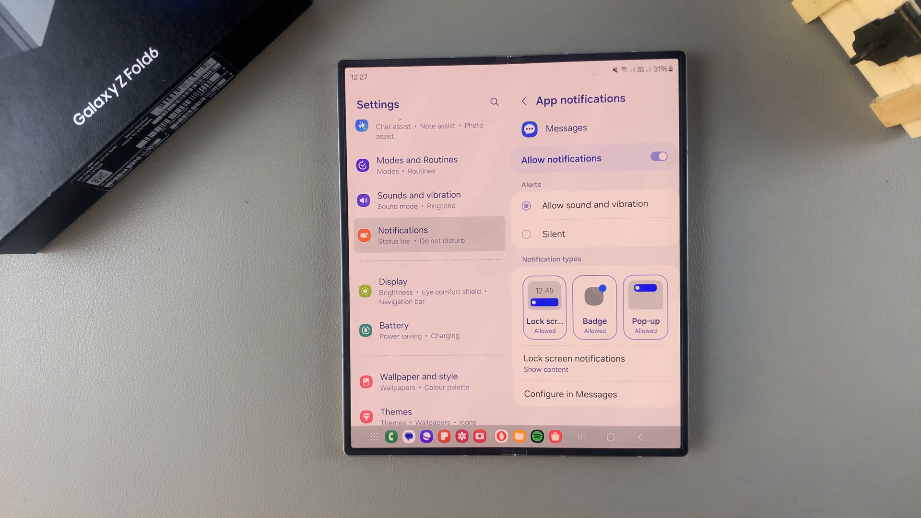